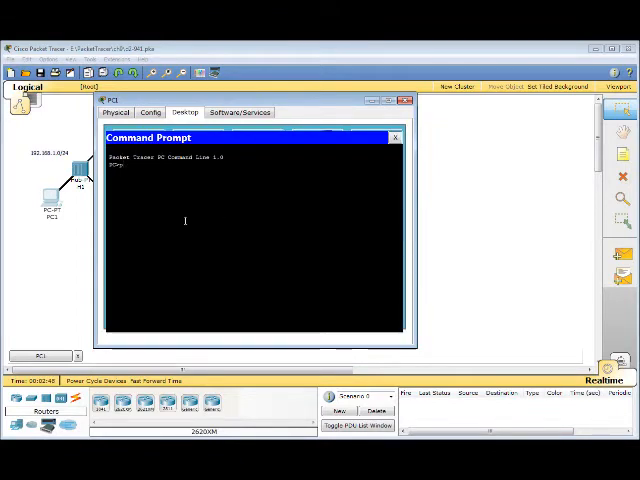
# - Ping PC3's 192.x address from PC1 and observe destination host unreachable replies
pyautogui.write('ing 192.168.4.10')
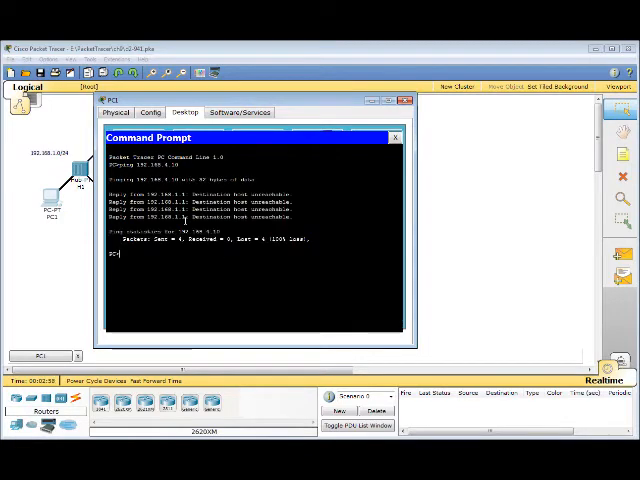
# - On R1, add an ip route to the 19x remote network with mask 255.255.255.0, then show ip route
pyautogui.click(406, 100)
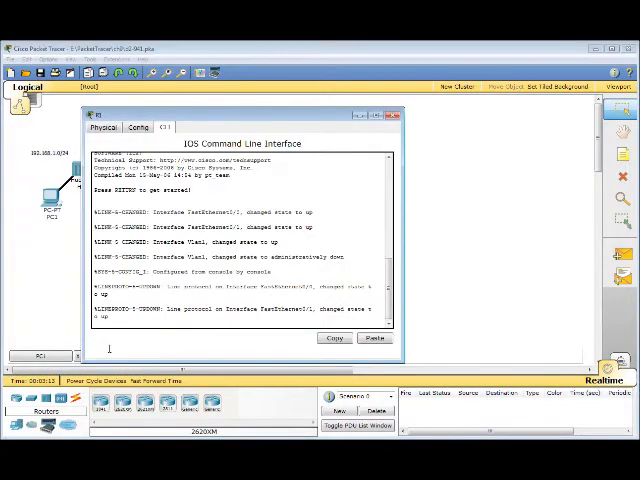
pyautogui.press('enter')
pyautogui.write('ip')
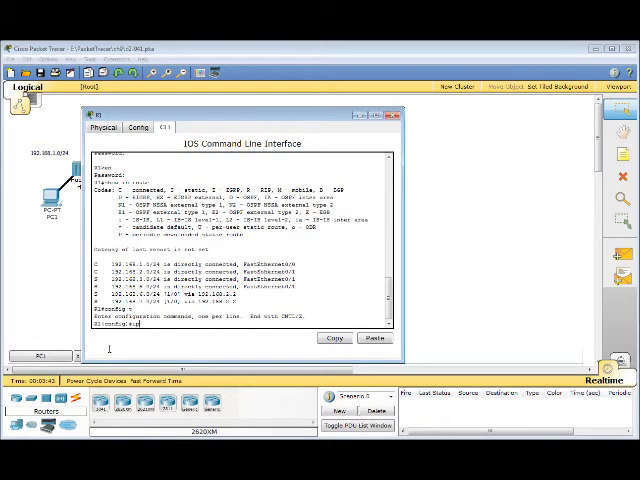
pyautogui.write('route')
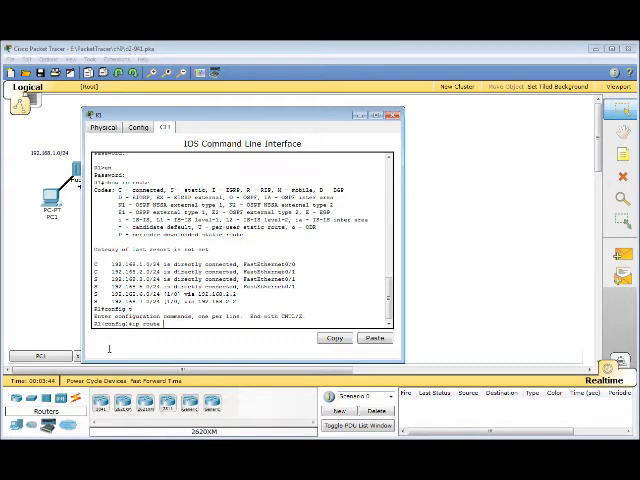
pyautogui.write('192.168.4.0')
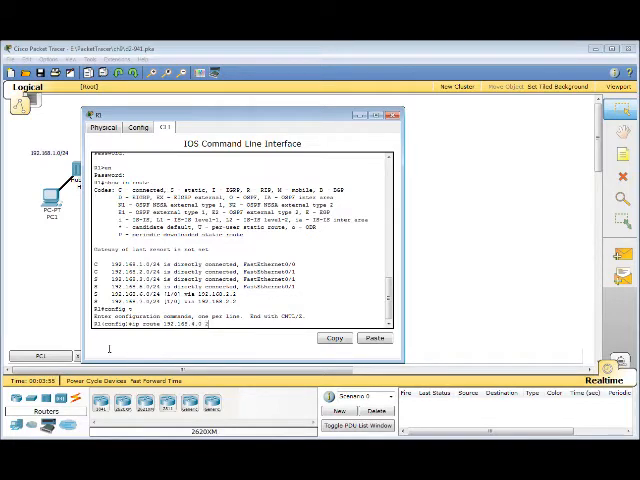
pyautogui.write('255.255')
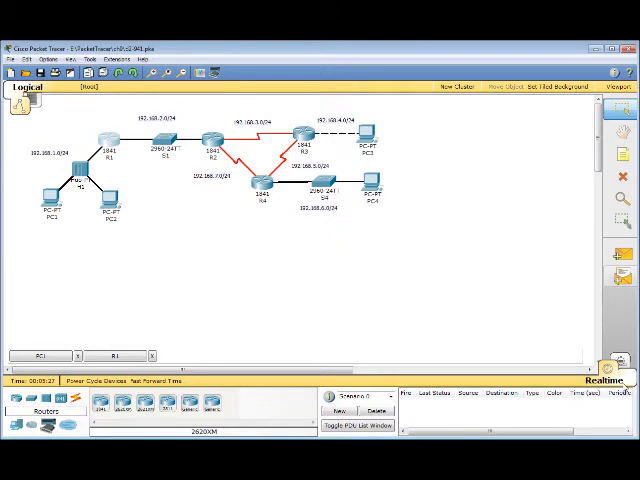
# - Enter simulation mode so the event list and Simulation Panel are available
pyautogui.click(602, 376)
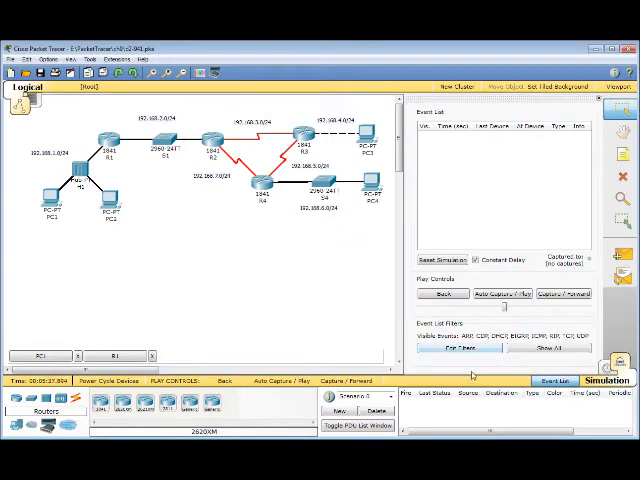
pyautogui.click(460, 348)
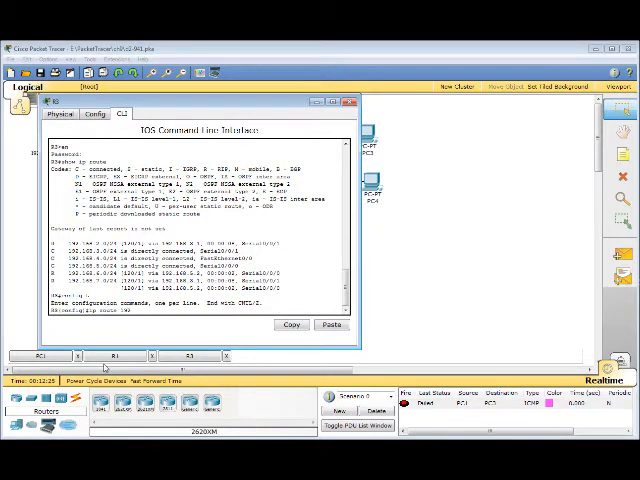
# - On the other router, add ip route 192.168.10.0 255.255.255.0 via the appropriate next hop
pyautogui.write('192.168.10')
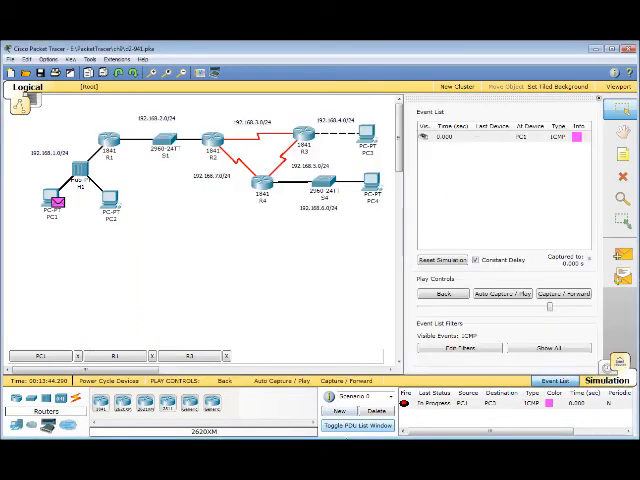
# - Capture/Forward the ping PDU so the packet leaves PC1
pyautogui.click(444, 260)
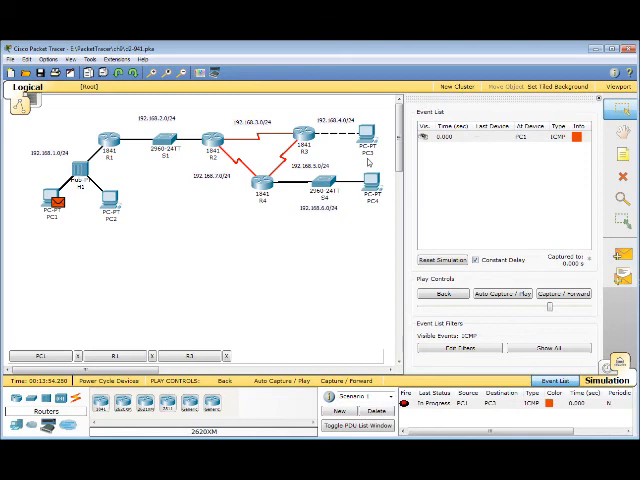
pyautogui.moveTo(438, 364)
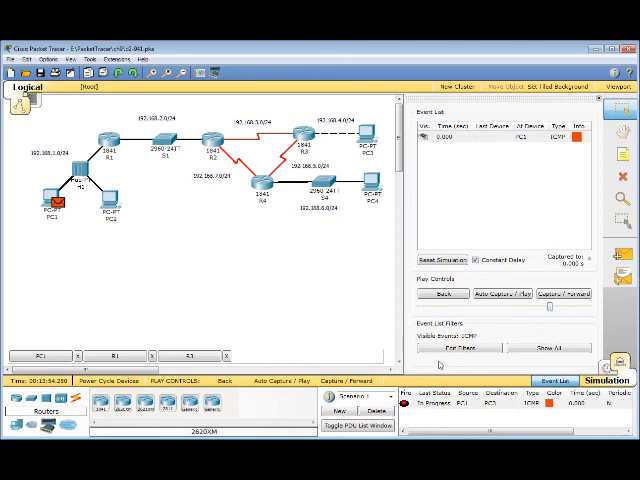